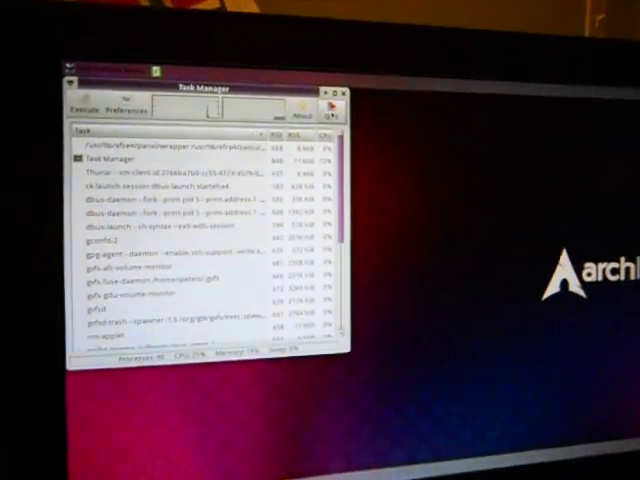
# Step: Close the Task Manager window, leaving the Arch Linux Xfce desktop in view
pyautogui.click(344, 92)
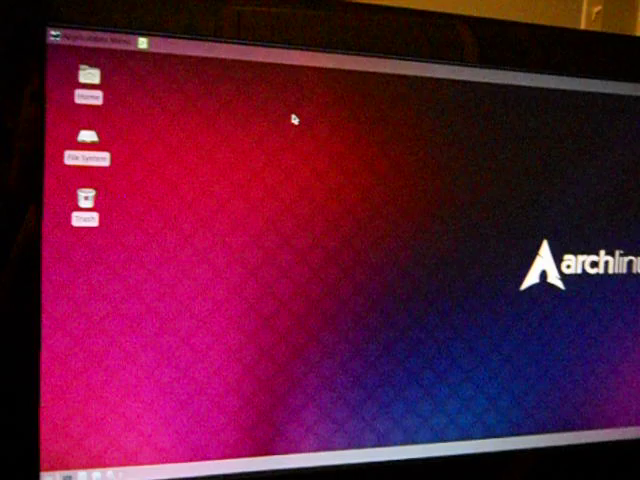